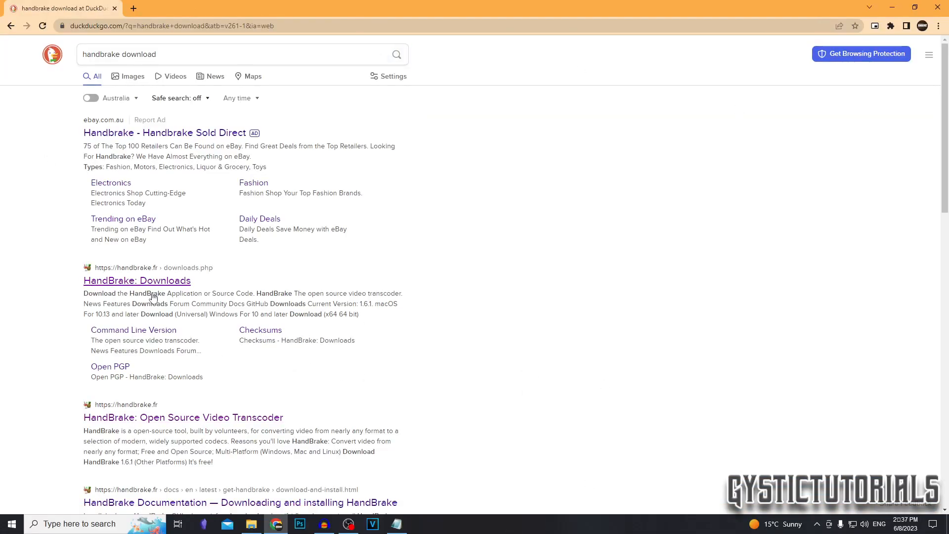
Download the Windows x64 HandBrake .exe installer from the official downloads page
left_click(137, 280)
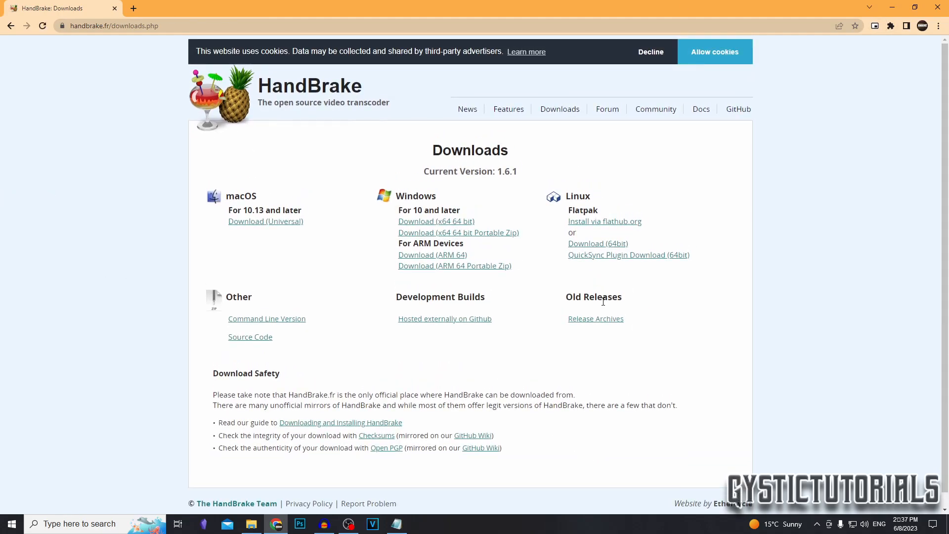
mouse_move(645, 177)
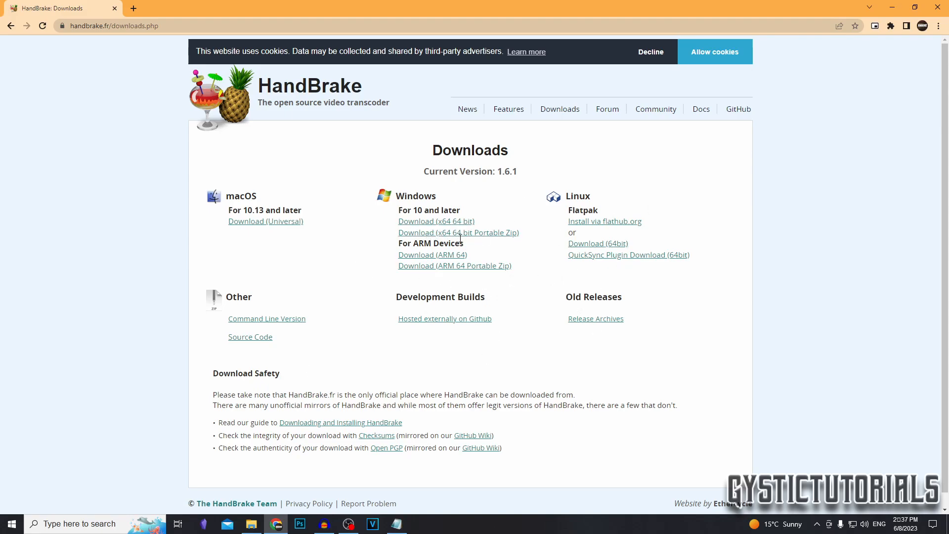
mouse_move(273, 193)
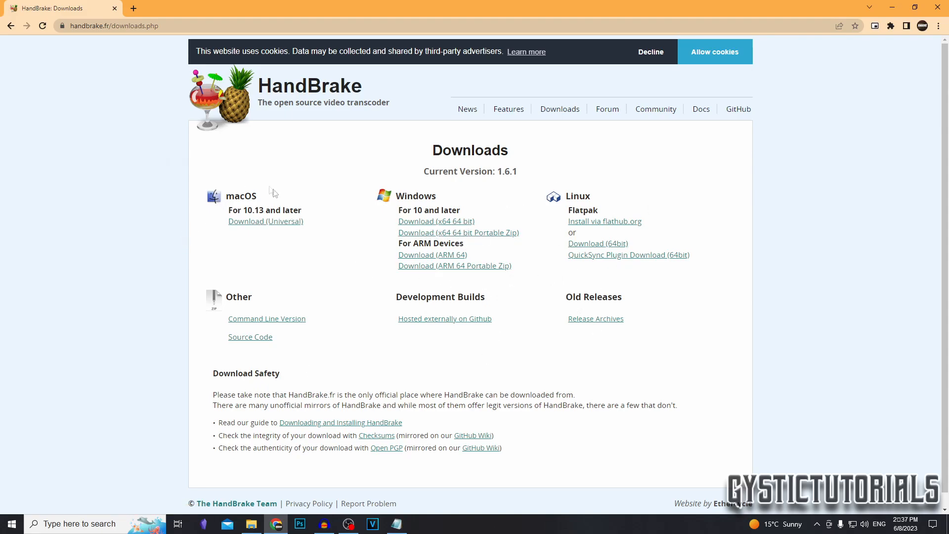
mouse_move(338, 290)
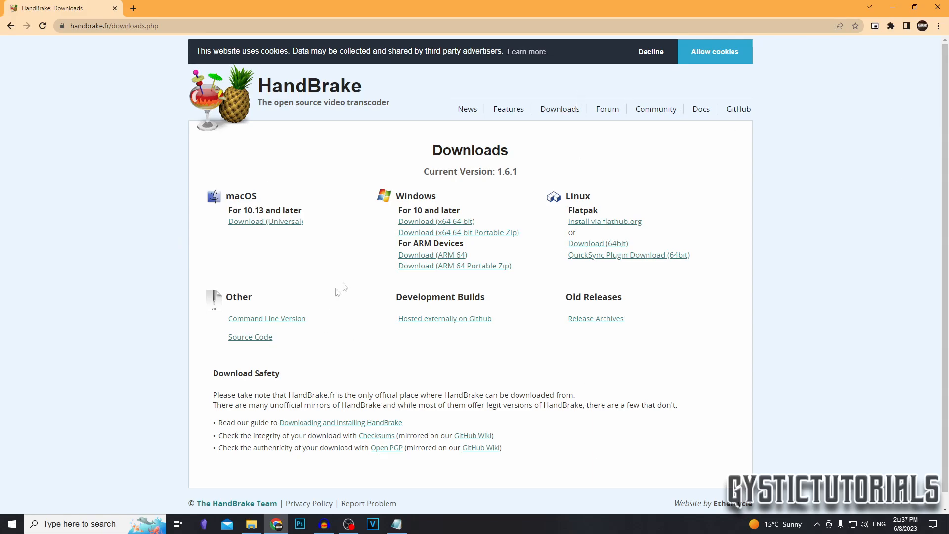
left_click(435, 220)
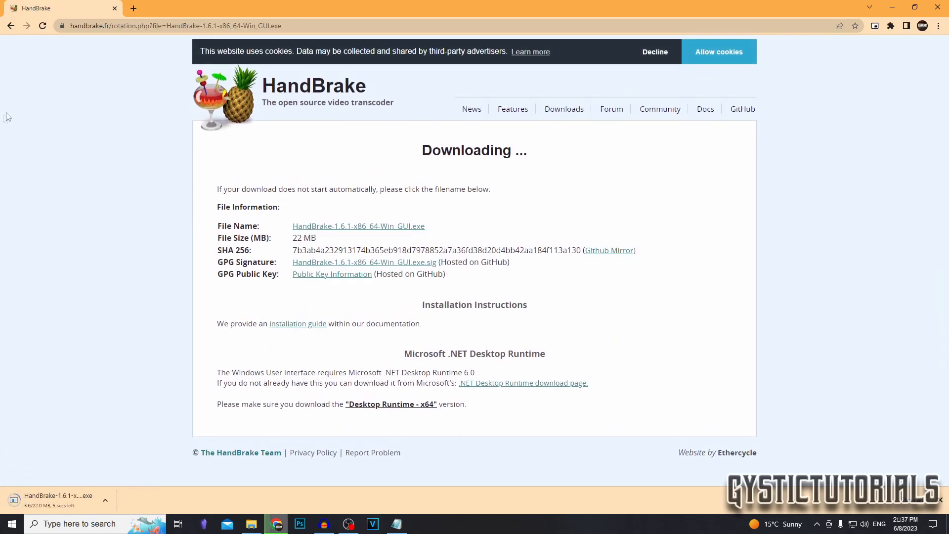
left_click(564, 109)
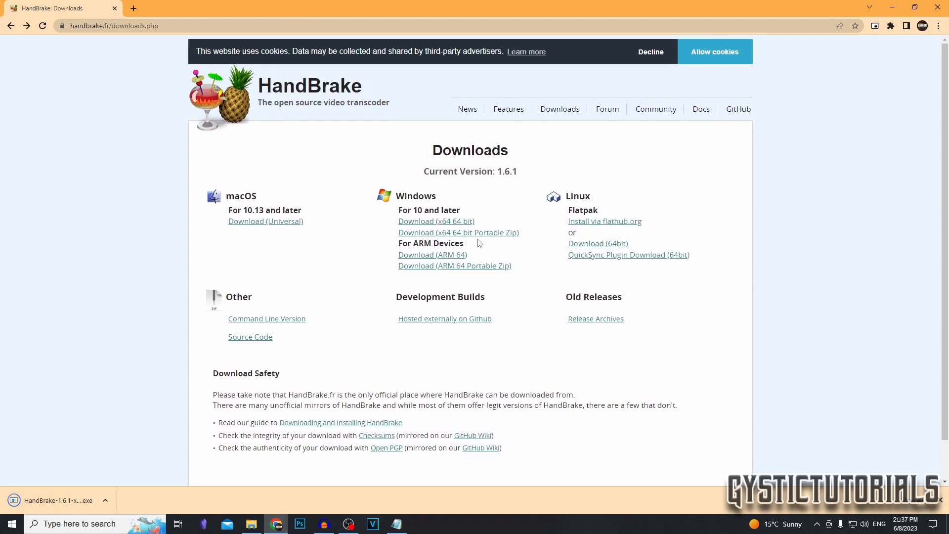
mouse_move(135, 495)
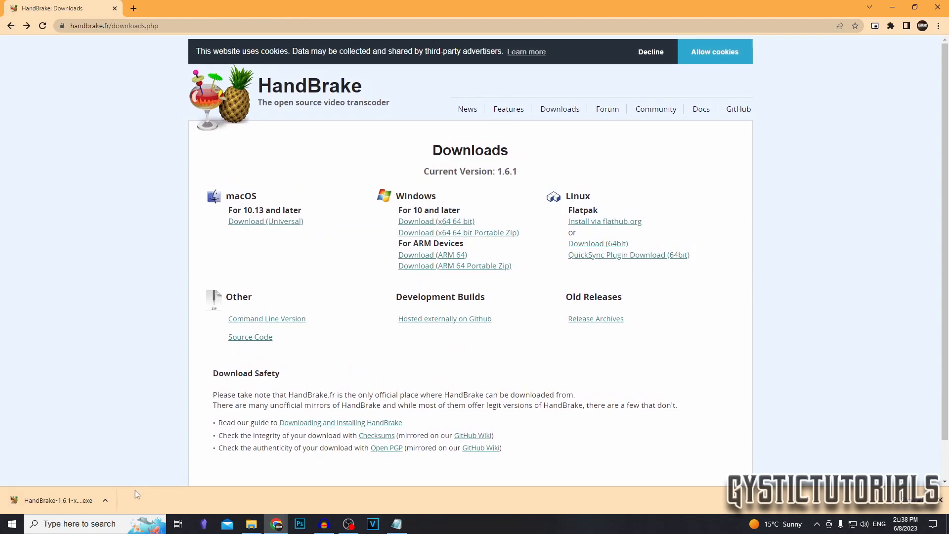
mouse_move(76, 501)
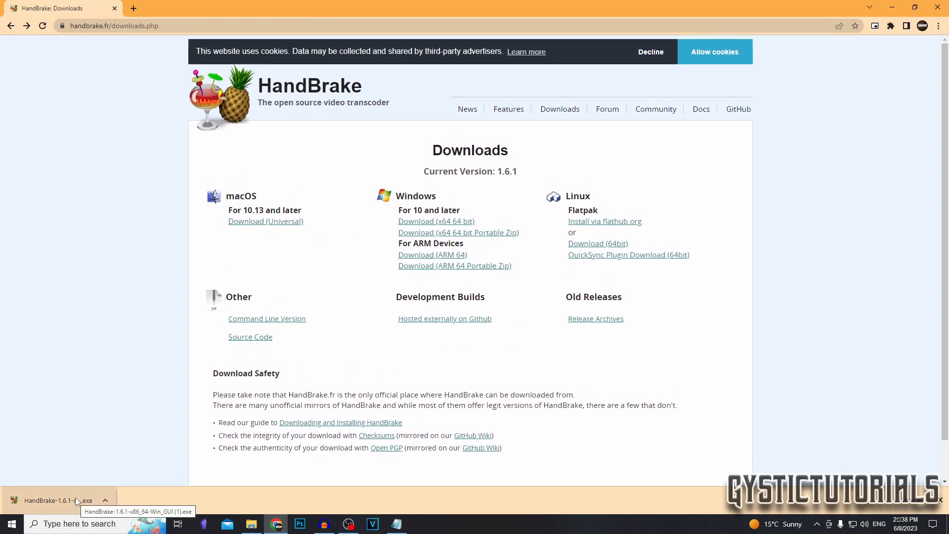
Run the downloaded installer and install HandBrake 1.6.1 to the default folder, then finish
left_click(55, 500)
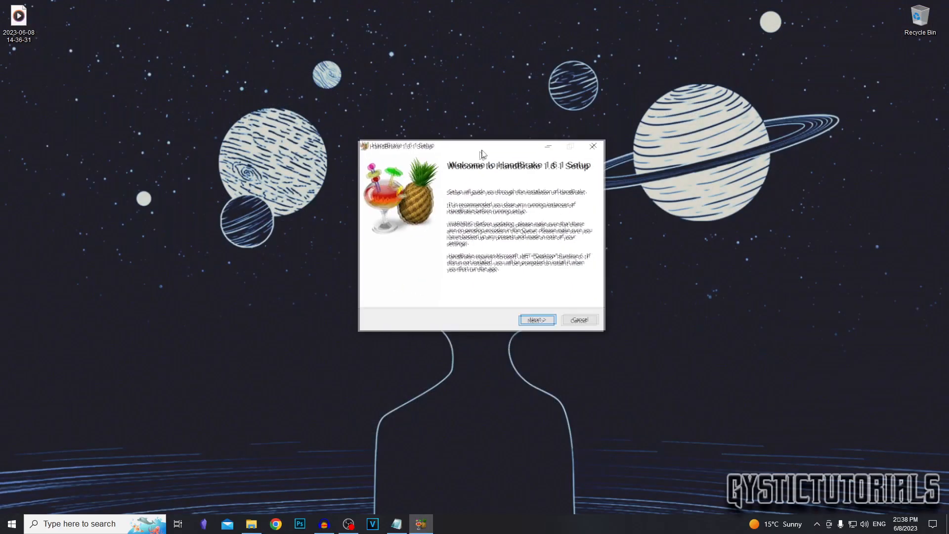
left_click(535, 320)
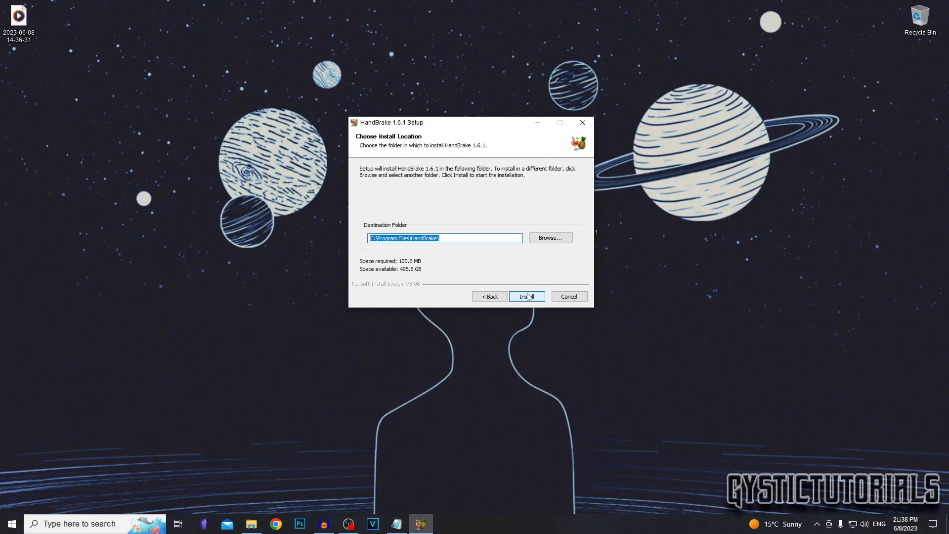
mouse_move(394, 346)
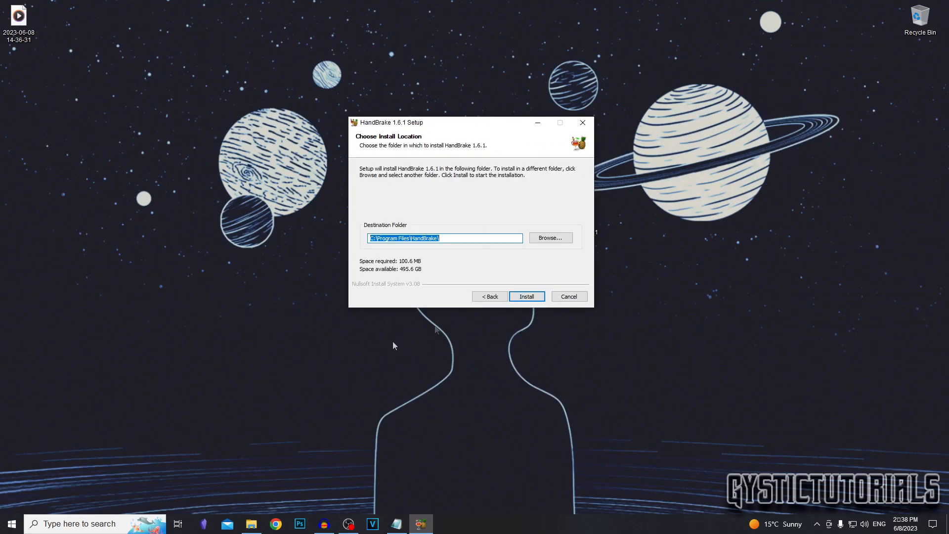
mouse_move(943, 335)
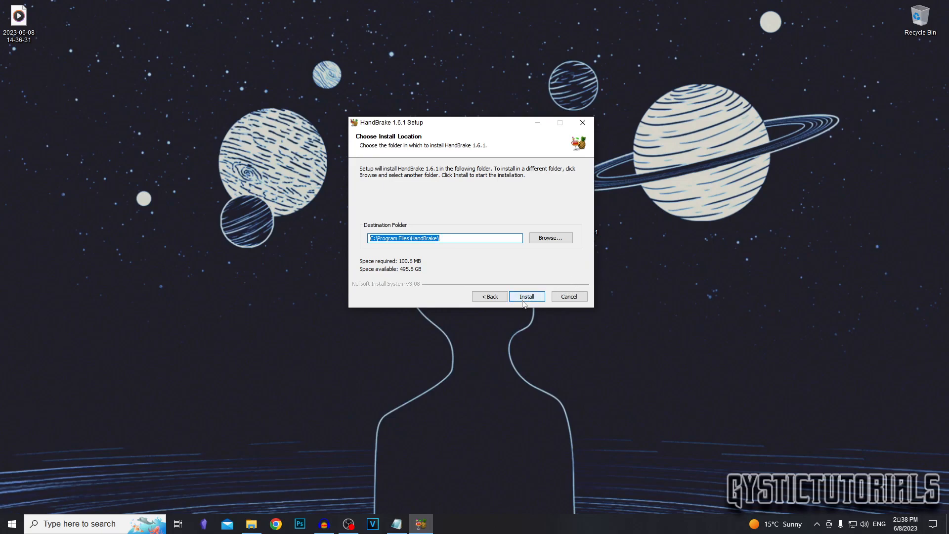
left_click(526, 296)
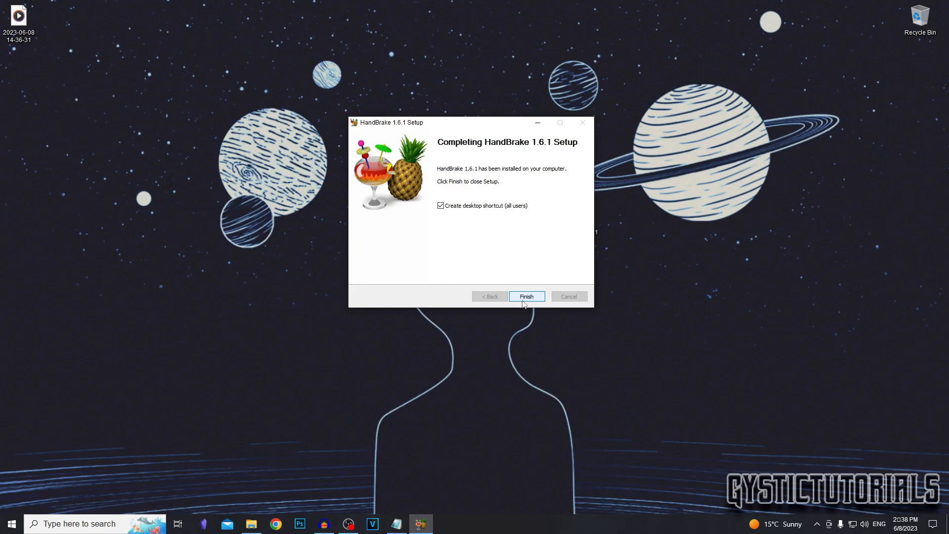
mouse_move(21, 115)
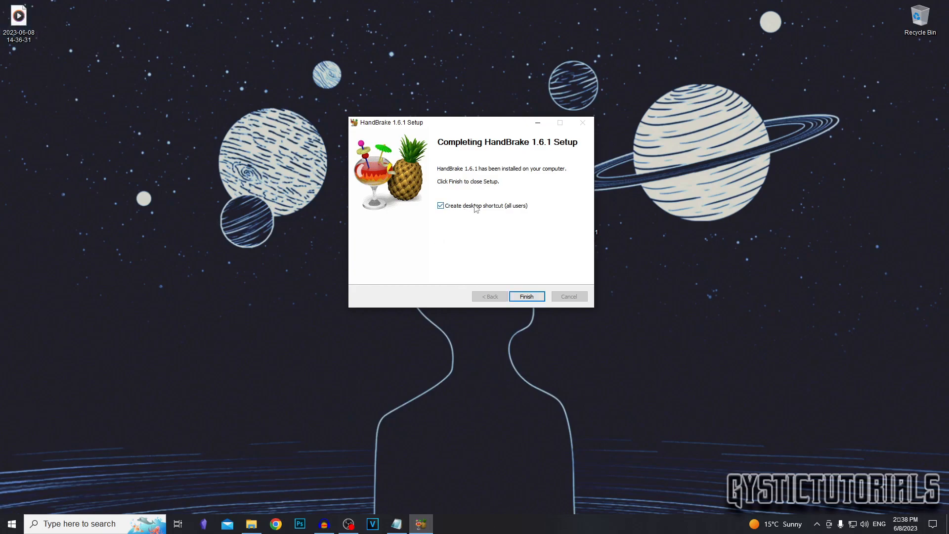
left_click(526, 296)
type("hand")
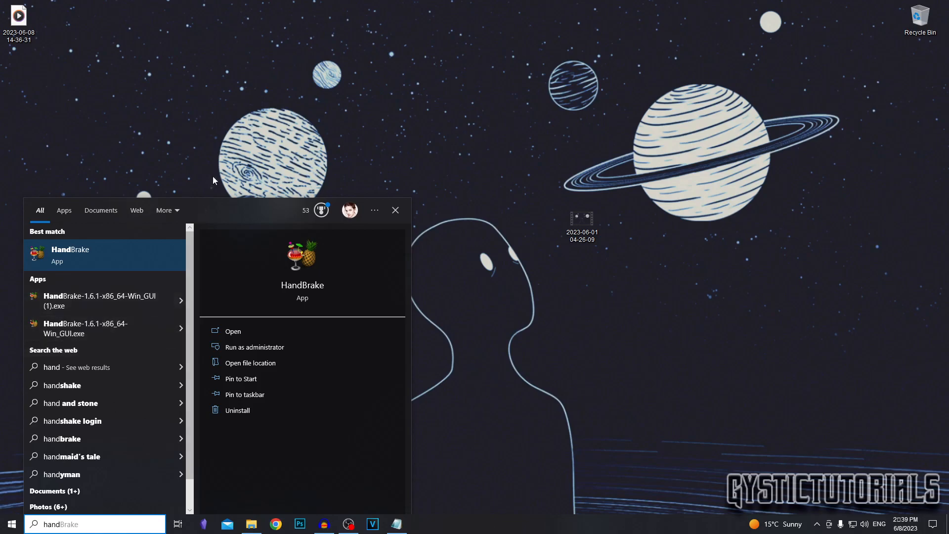
mouse_move(153, 261)
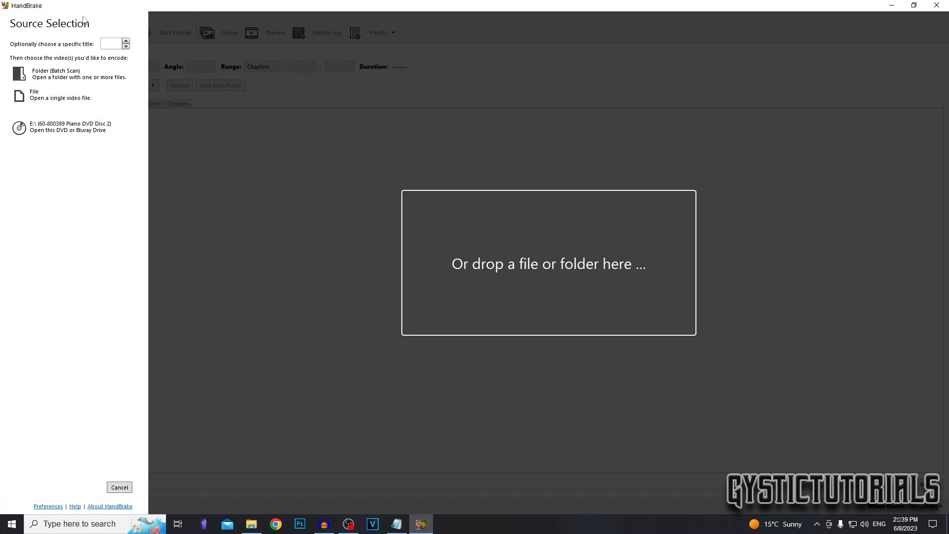
mouse_move(428, 318)
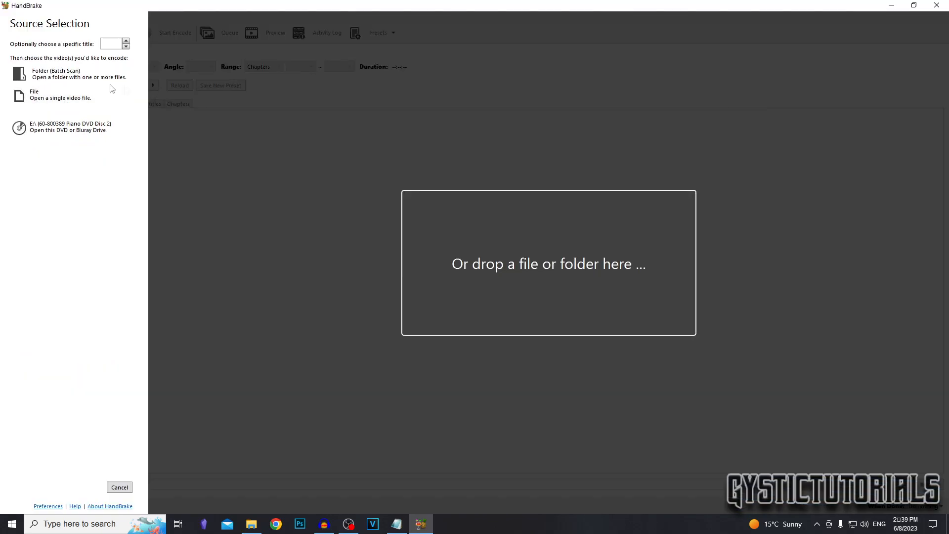
mouse_move(79, 95)
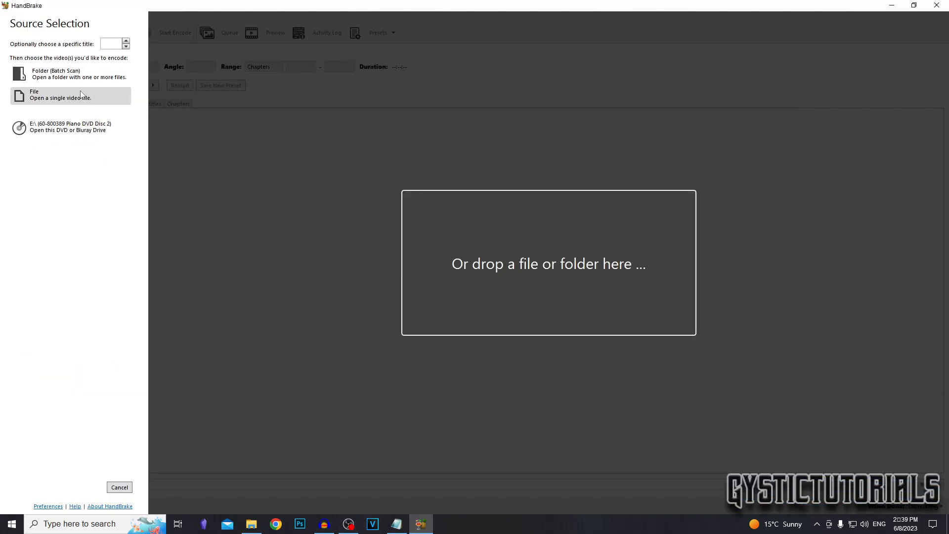
mouse_move(69, 73)
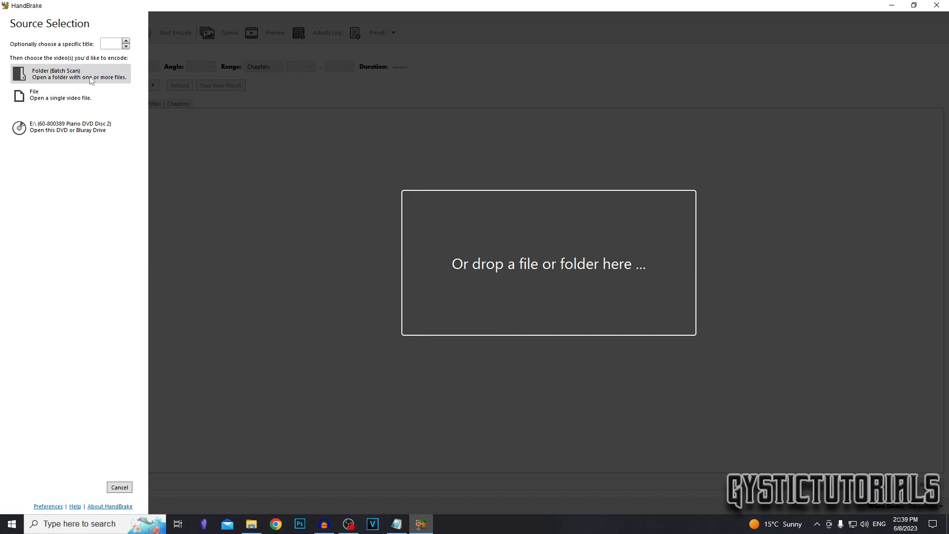
mouse_move(101, 75)
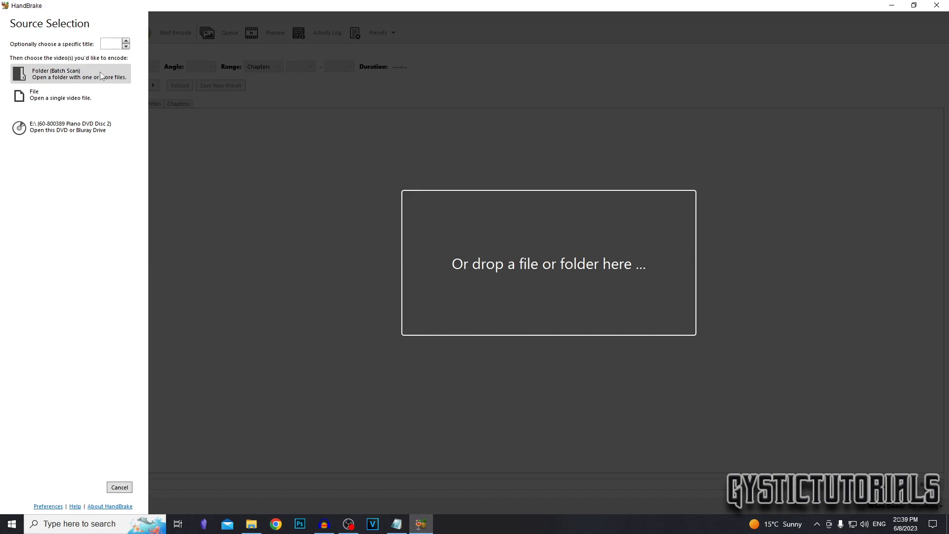
mouse_move(90, 80)
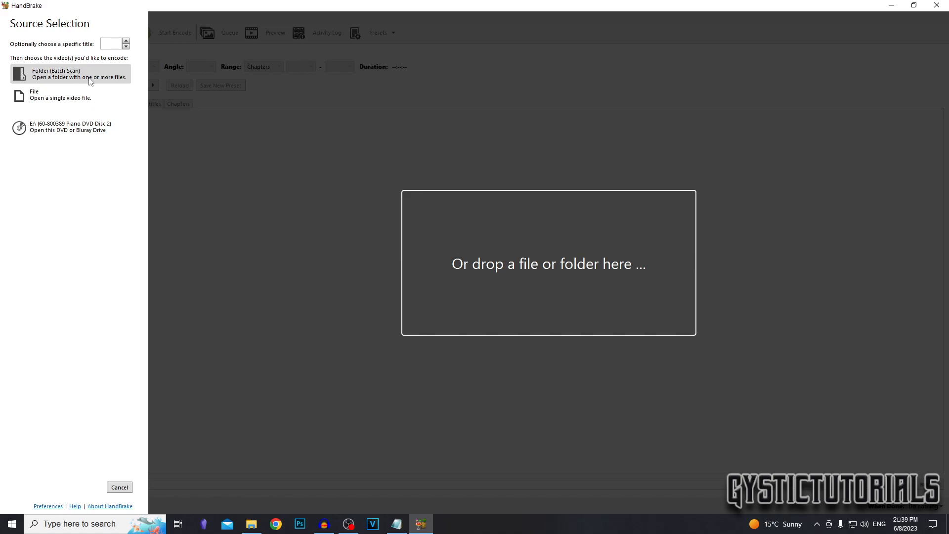
left_click(60, 95)
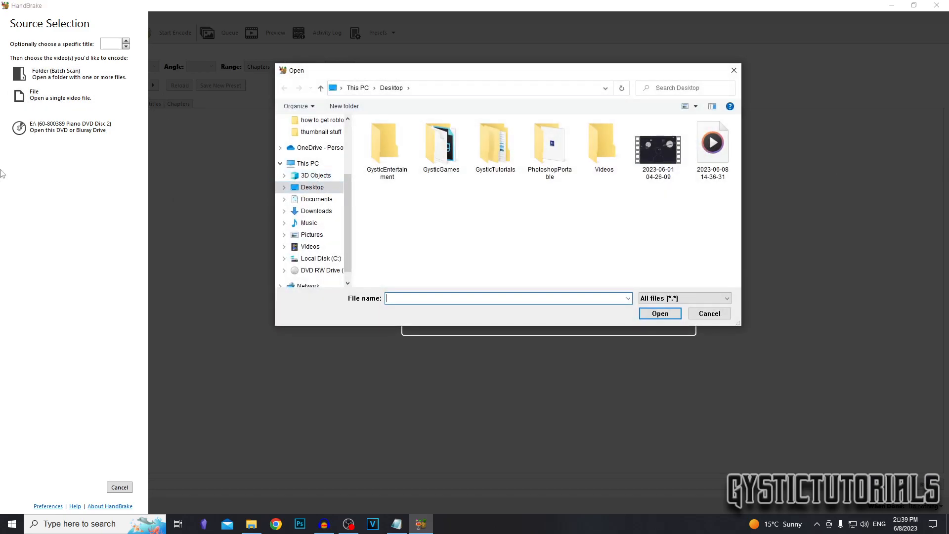
left_click(659, 141)
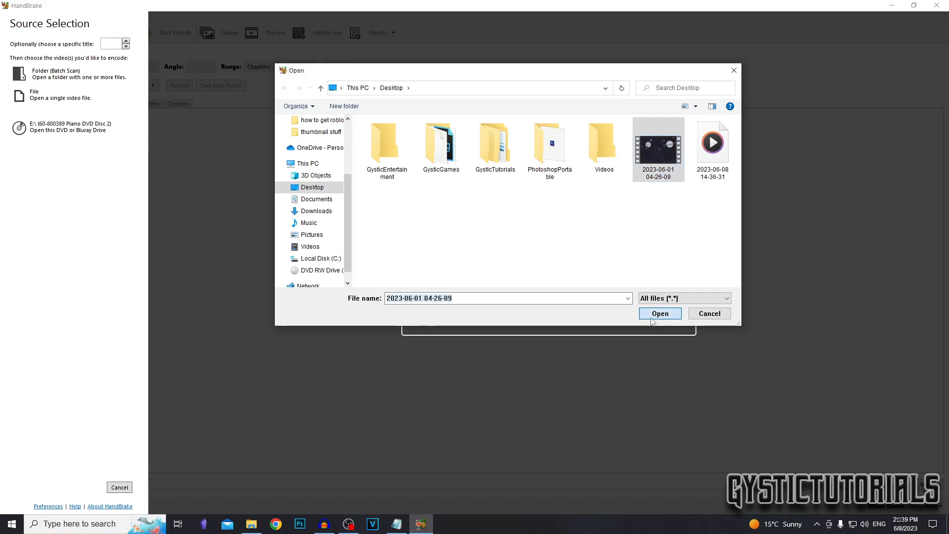
left_click(659, 313)
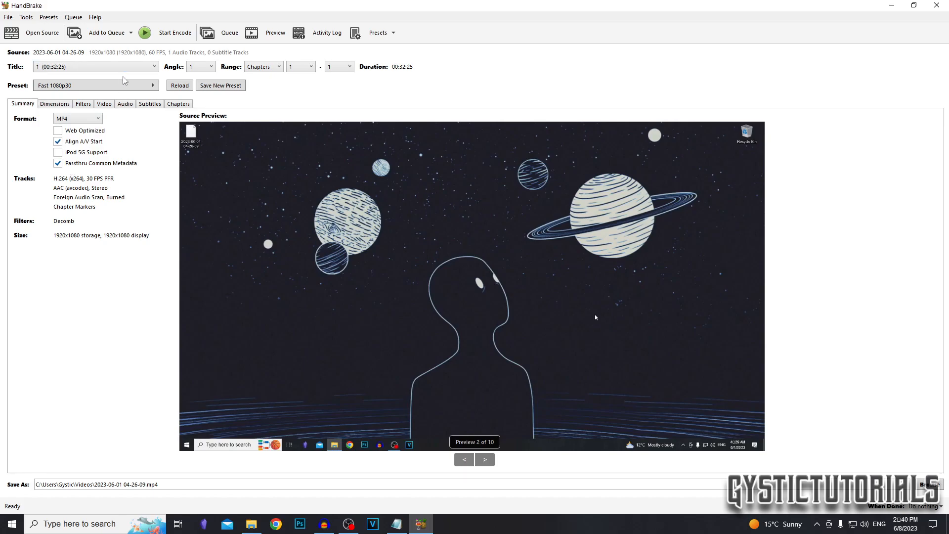
mouse_move(103, 169)
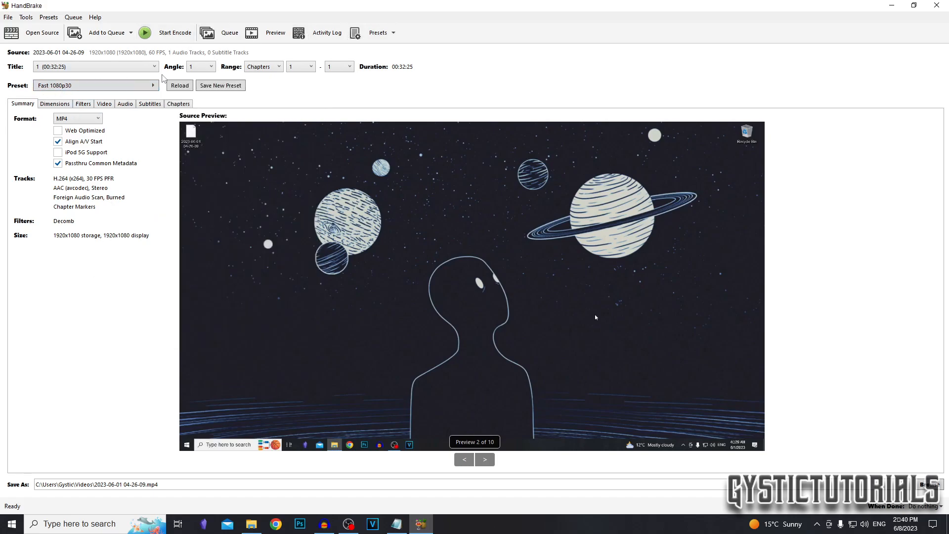
mouse_move(123, 109)
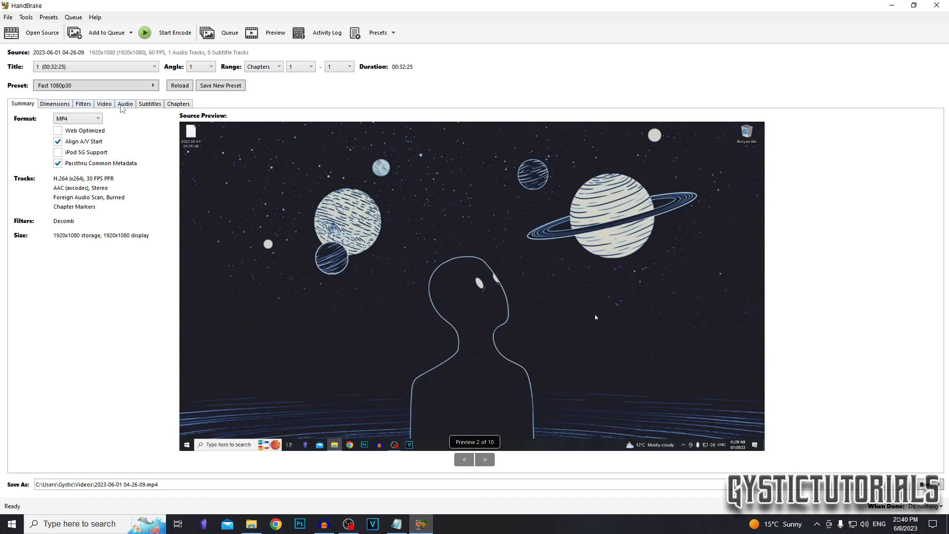
In Video settings, choose the encoder and set framerate to Same as source, Constant
left_click(104, 104)
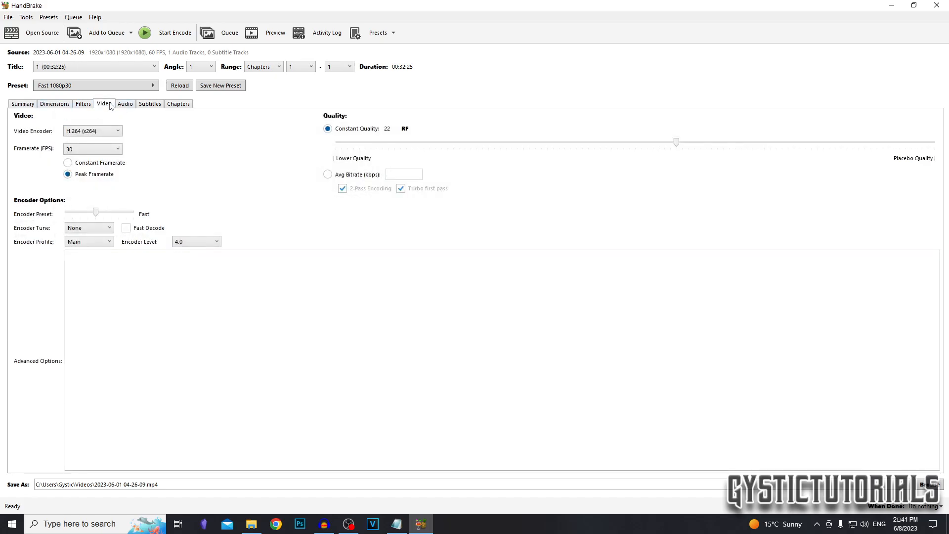
left_click(91, 130)
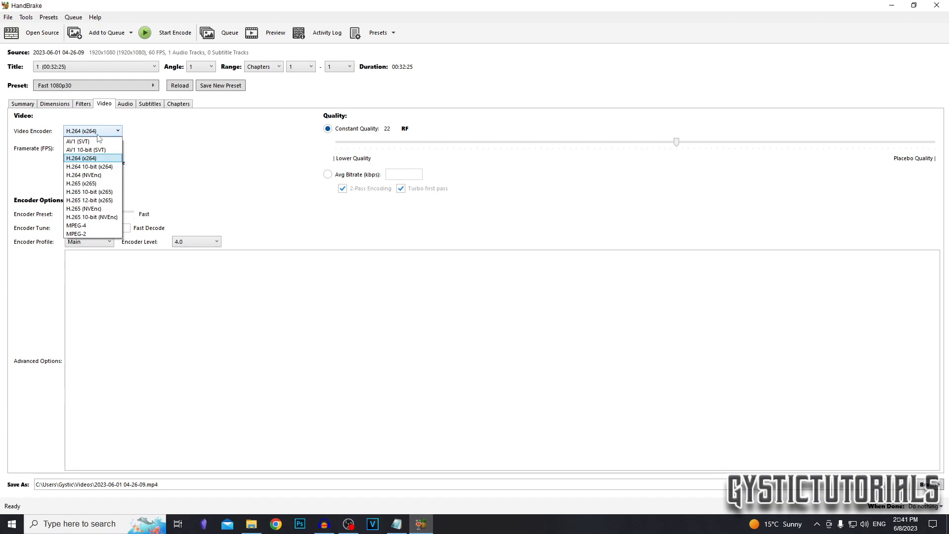
left_click(80, 158)
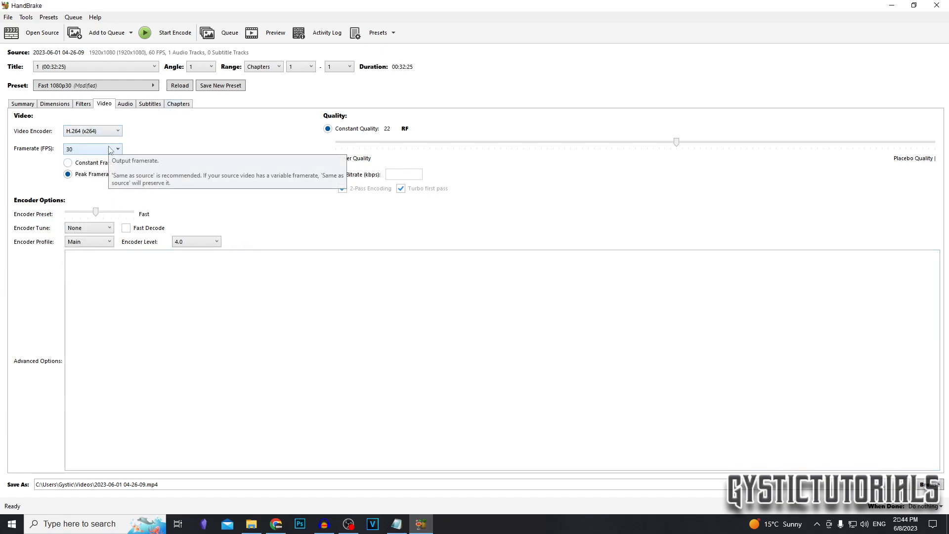
left_click(115, 149)
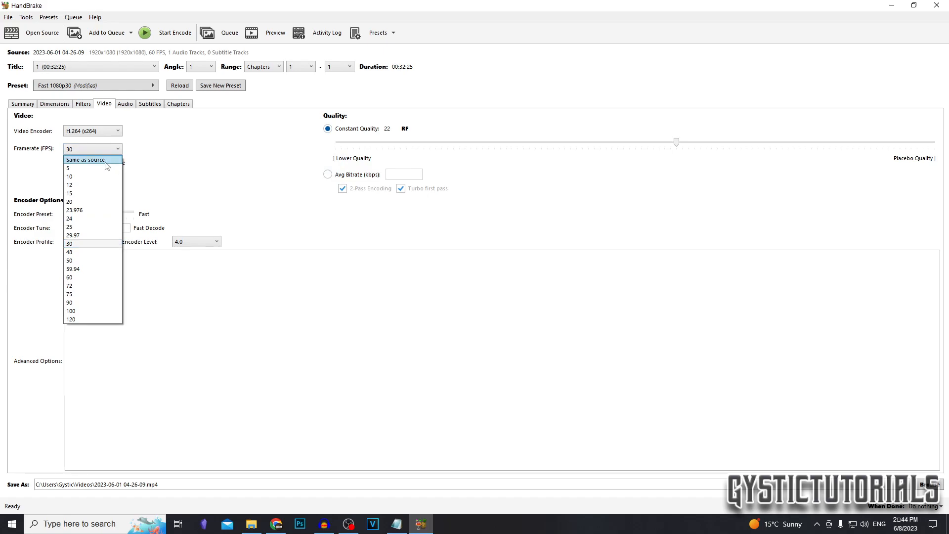
left_click(85, 160)
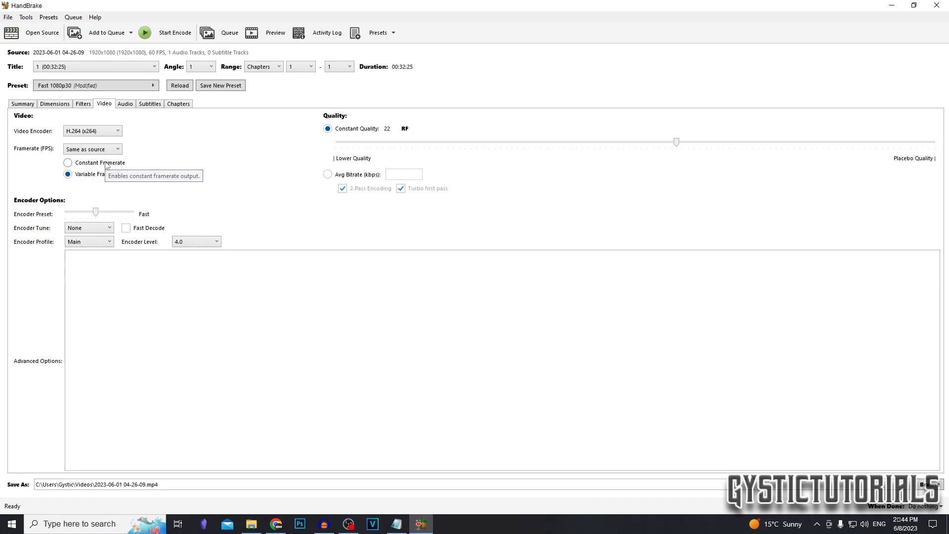
left_click(68, 162)
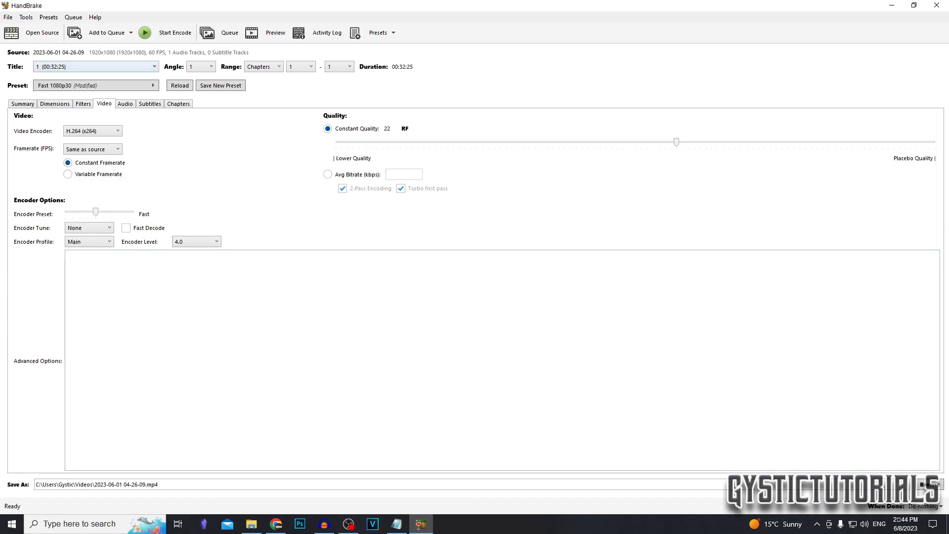
mouse_move(585, 134)
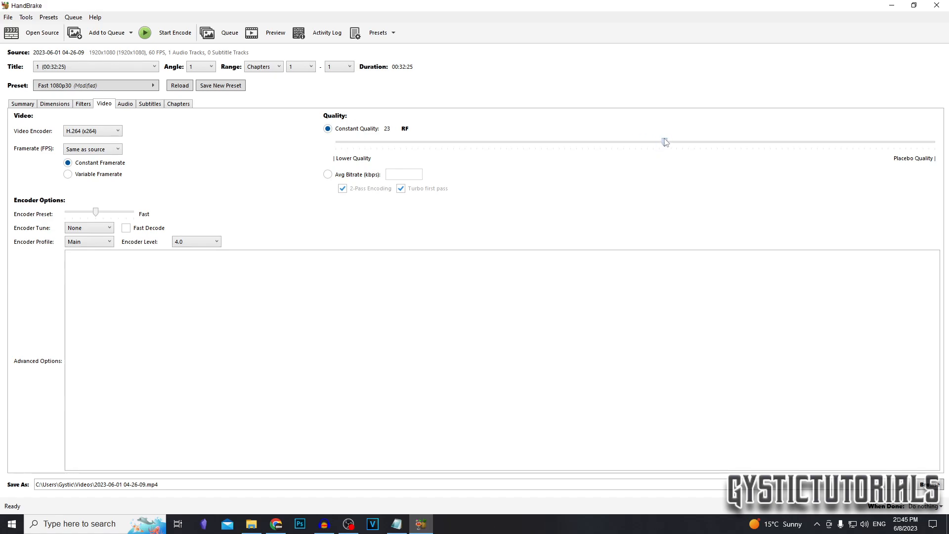
mouse_move(791, 158)
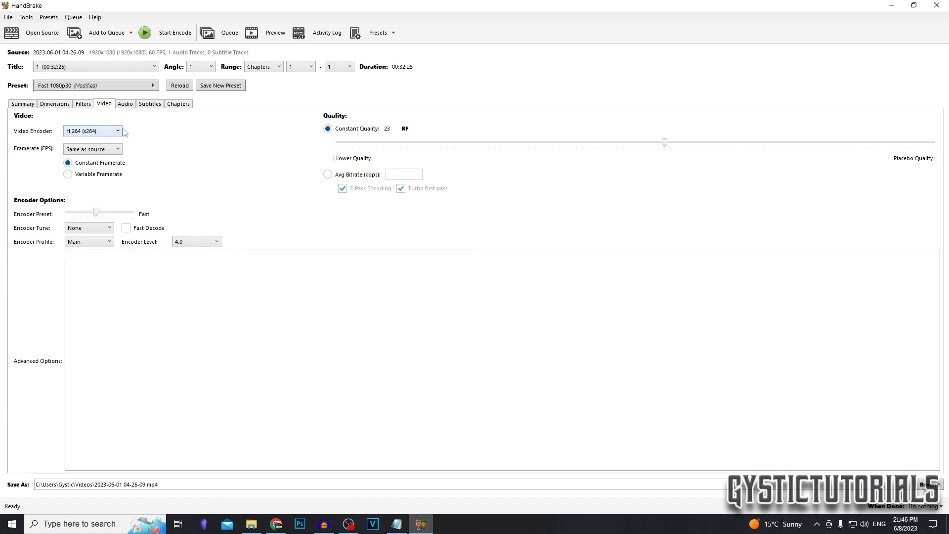
mouse_move(659, 131)
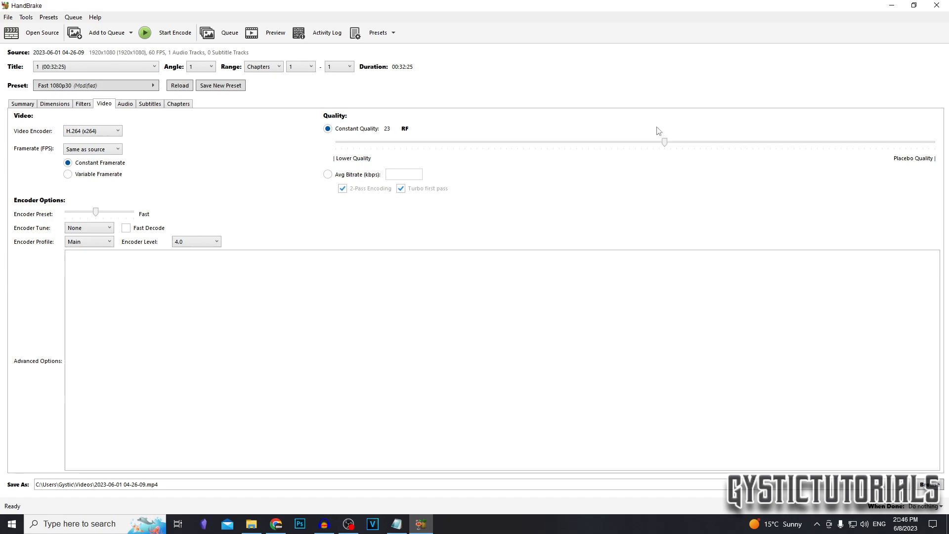
mouse_move(666, 139)
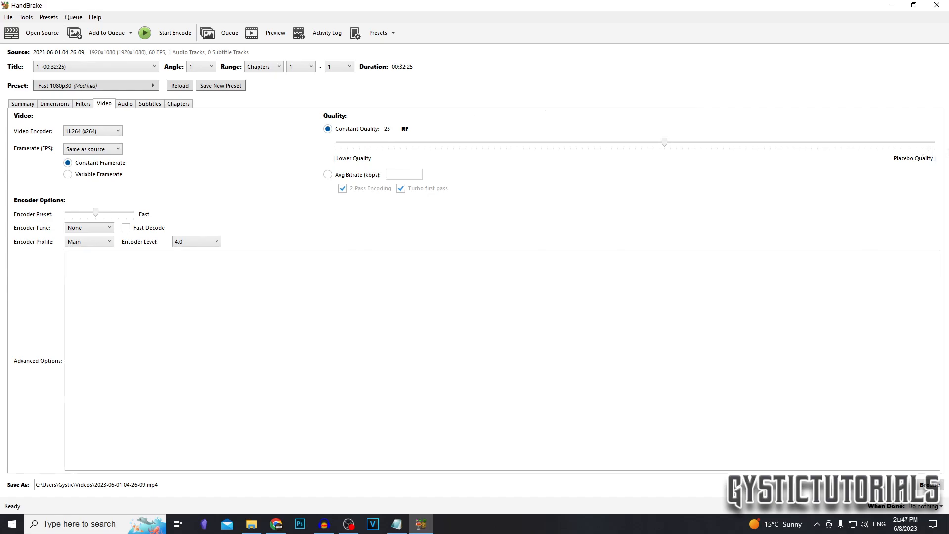
mouse_move(694, 170)
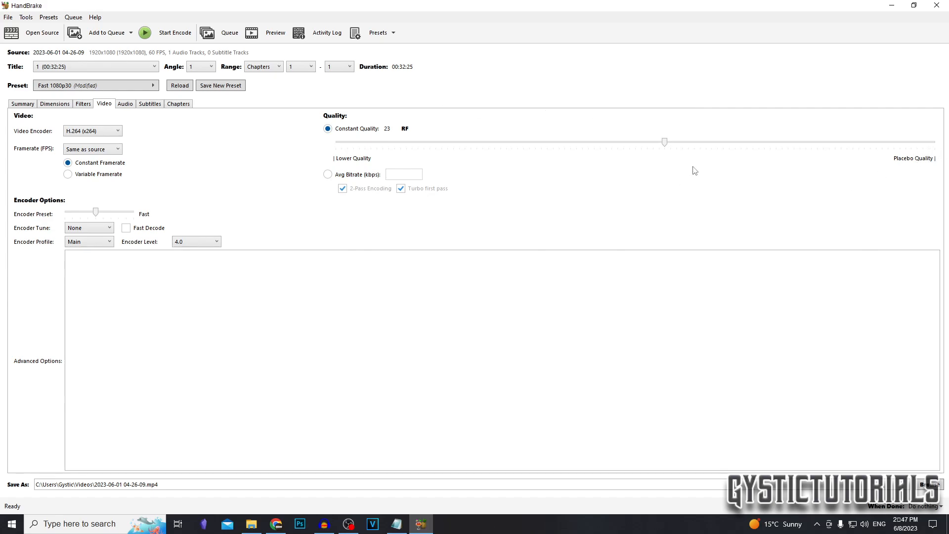
mouse_move(196, 201)
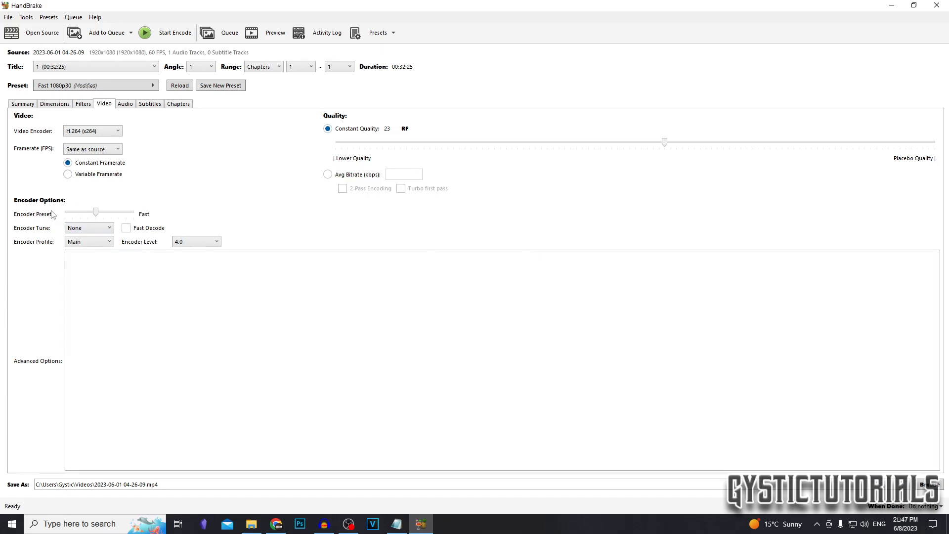
Set Encoder Preset to Slow and review the Chapters and Audio track settings
left_click_drag(96, 211, 111, 211)
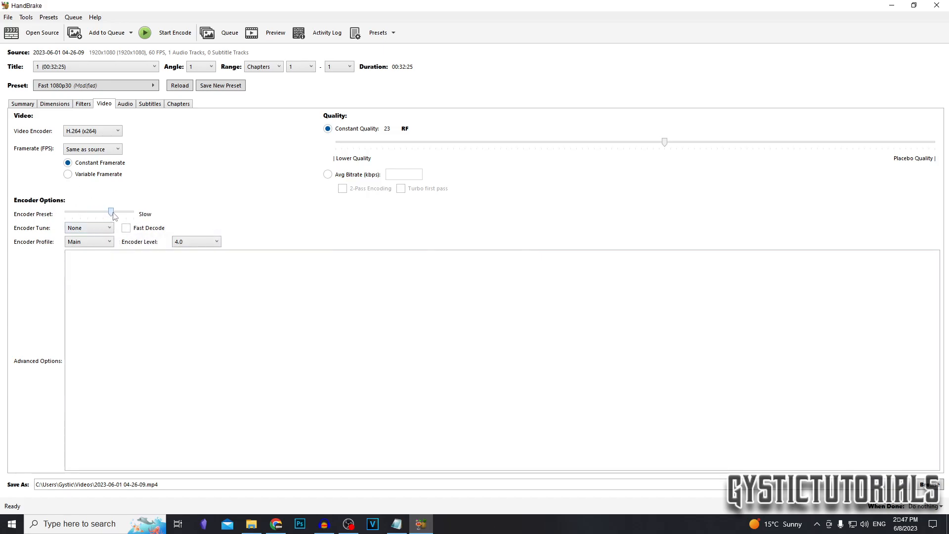
left_click(178, 104)
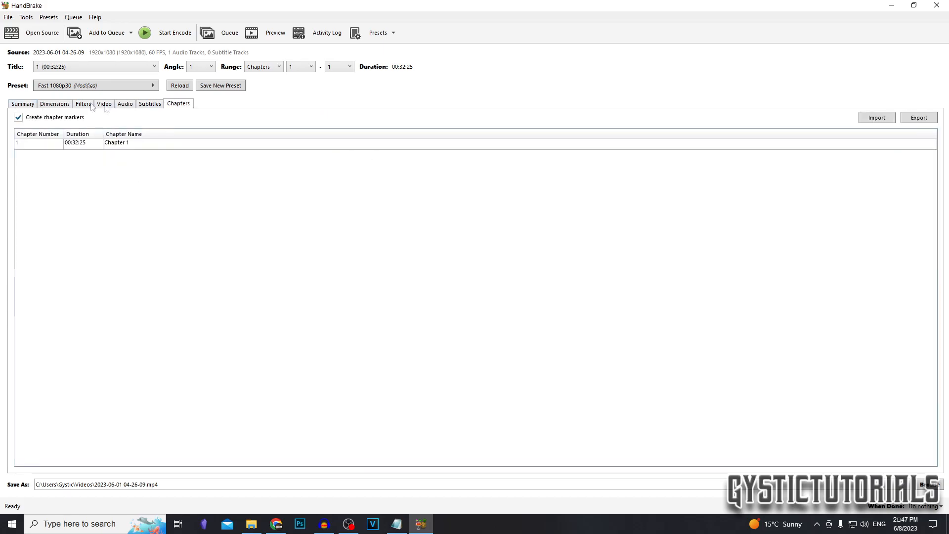
left_click(124, 104)
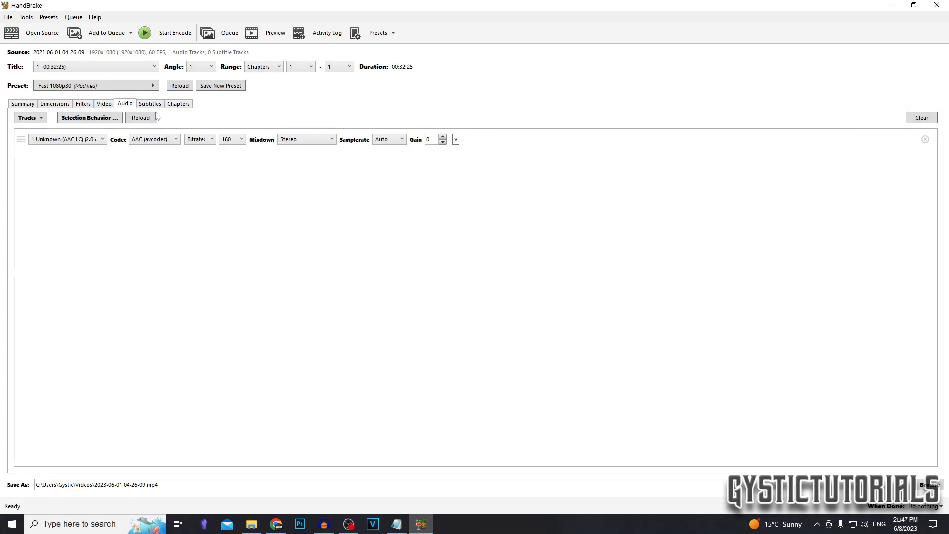
left_click(67, 140)
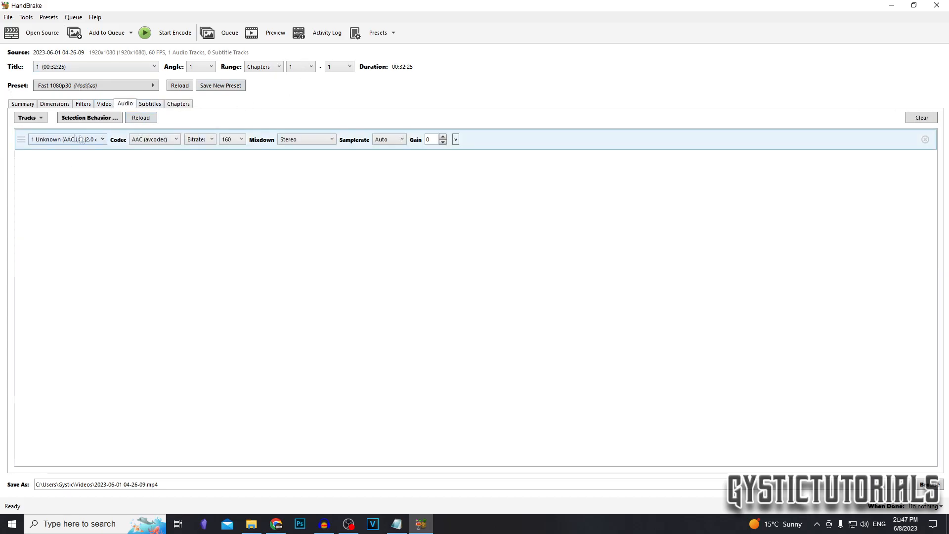
left_click(22, 104)
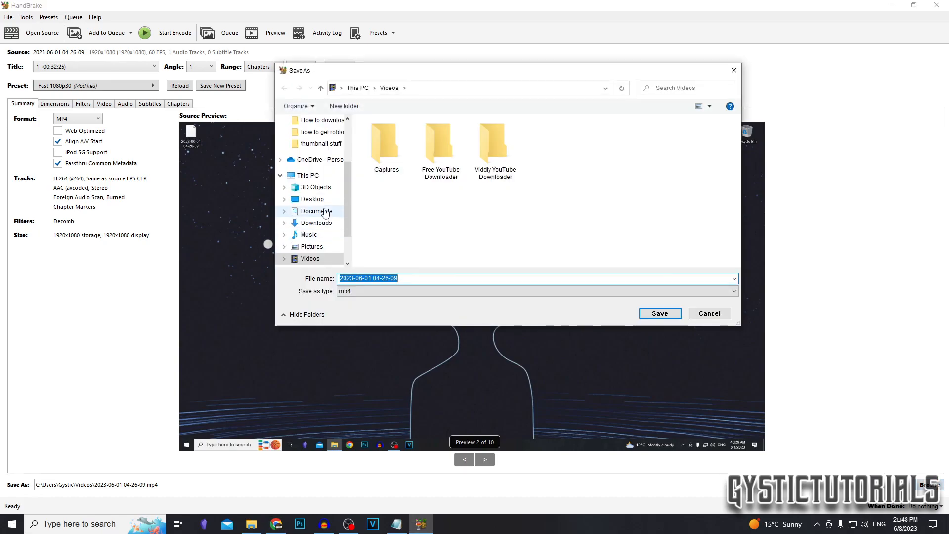
Save the output as compressed_video.mp4 on the Desktop
left_click(313, 199)
type("compressed_vidoe")
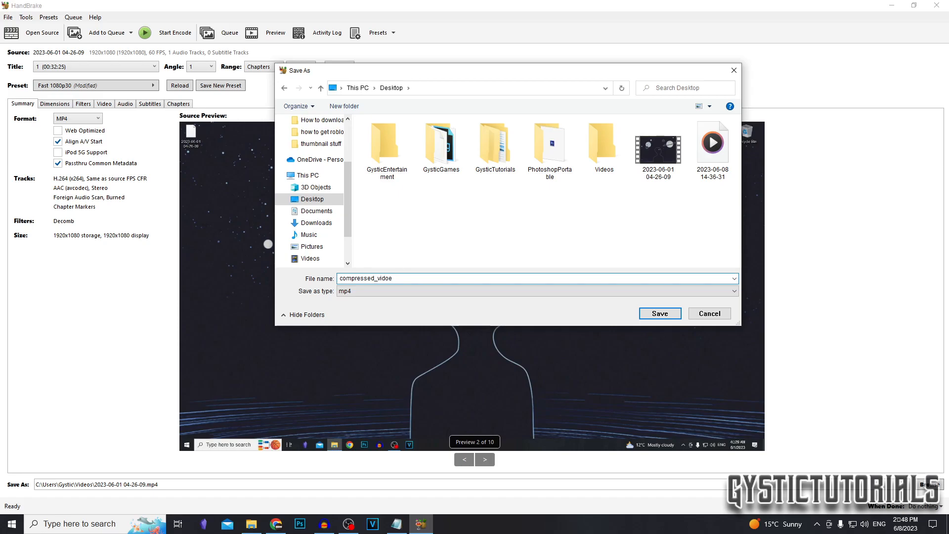
left_click(659, 314)
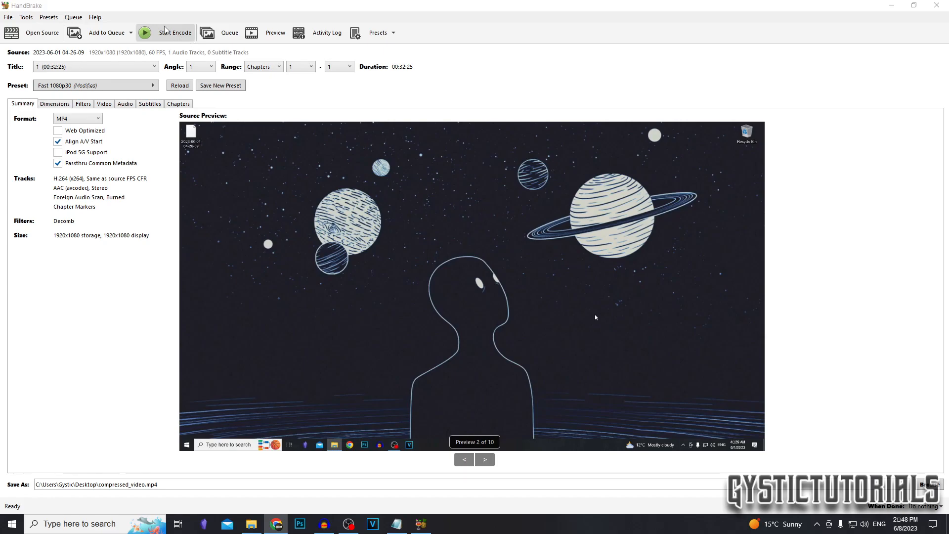
Start the encode of the recording into compressed_video.mp4
left_click(174, 32)
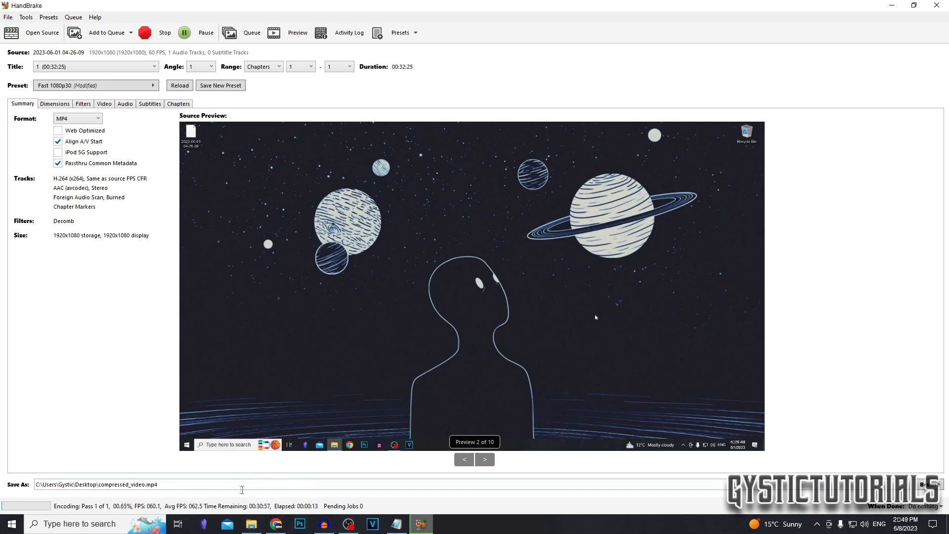
mouse_move(365, 465)
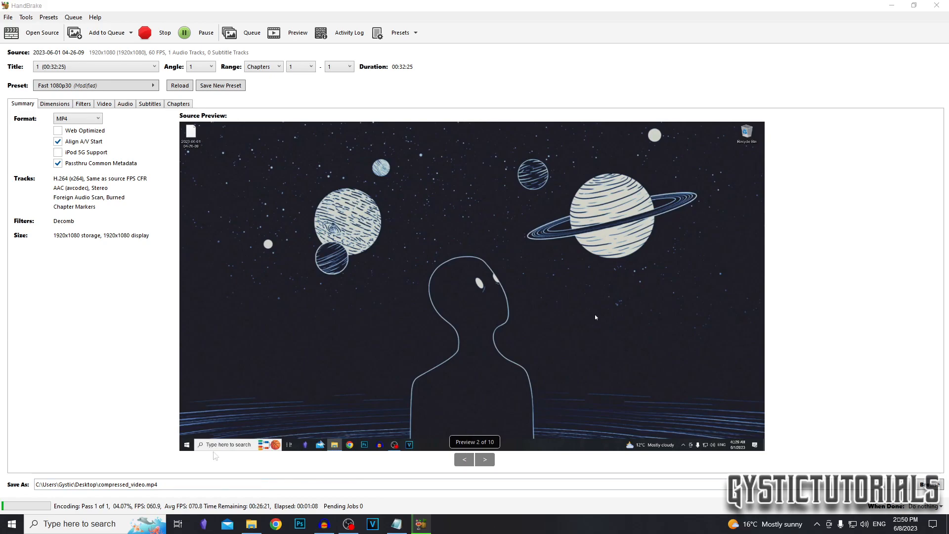
mouse_move(221, 420)
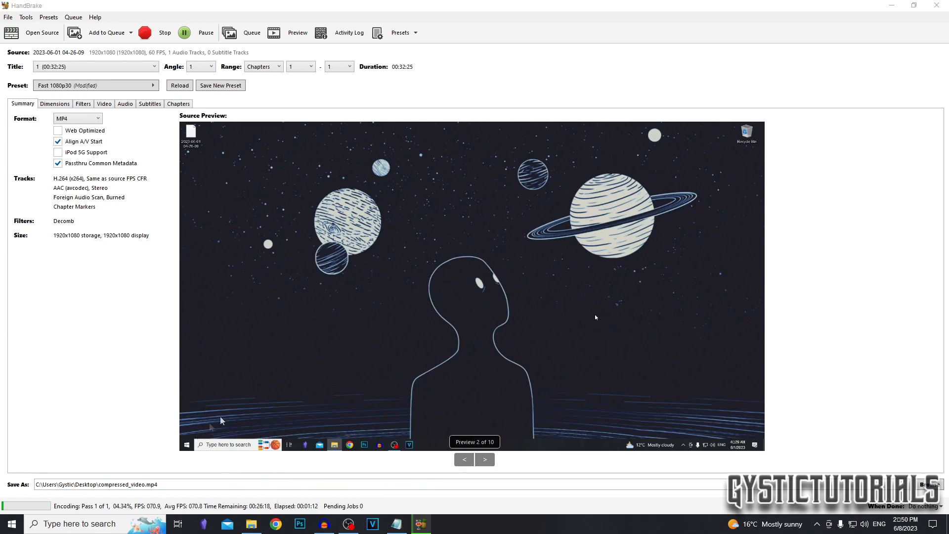
mouse_move(677, 249)
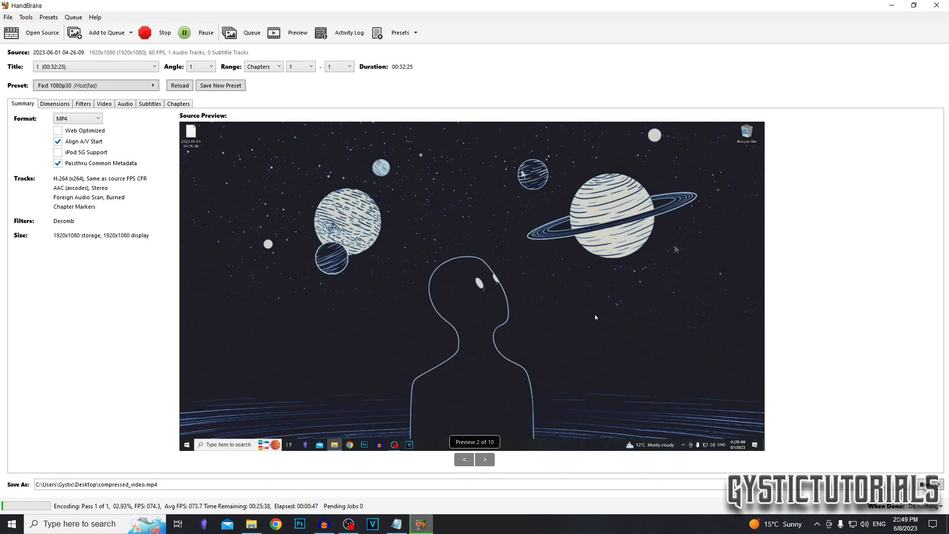
mouse_move(145, 394)
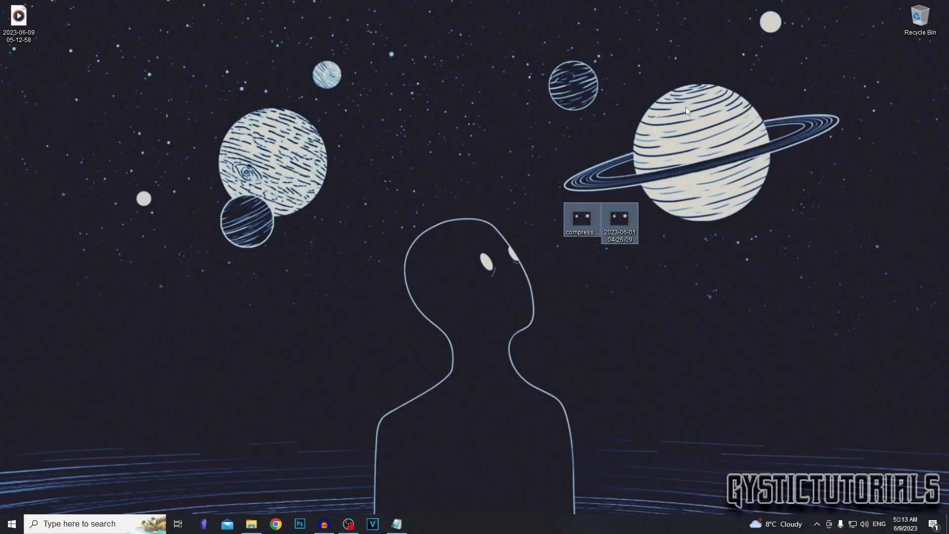
Show the original recording's Properties (140 MB) and move the window aside
left_click(619, 217)
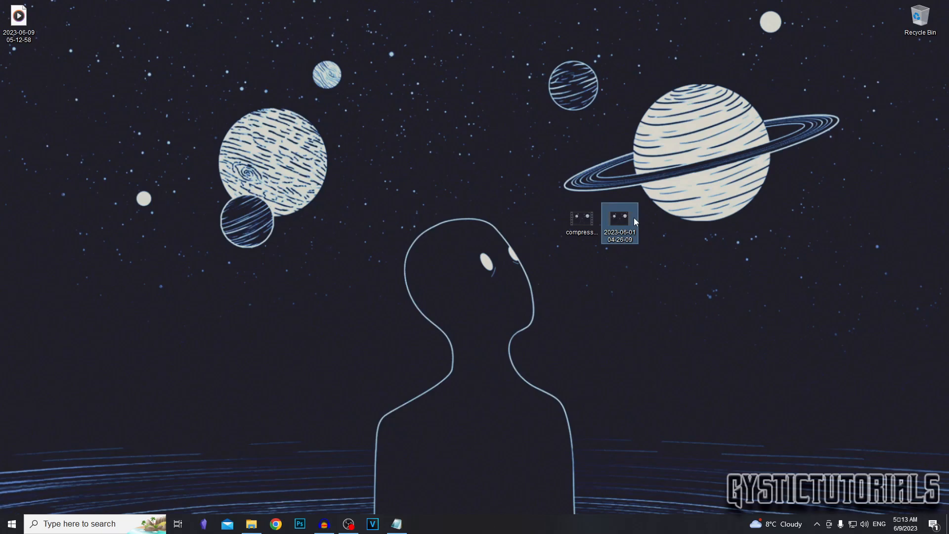
right_click(619, 217)
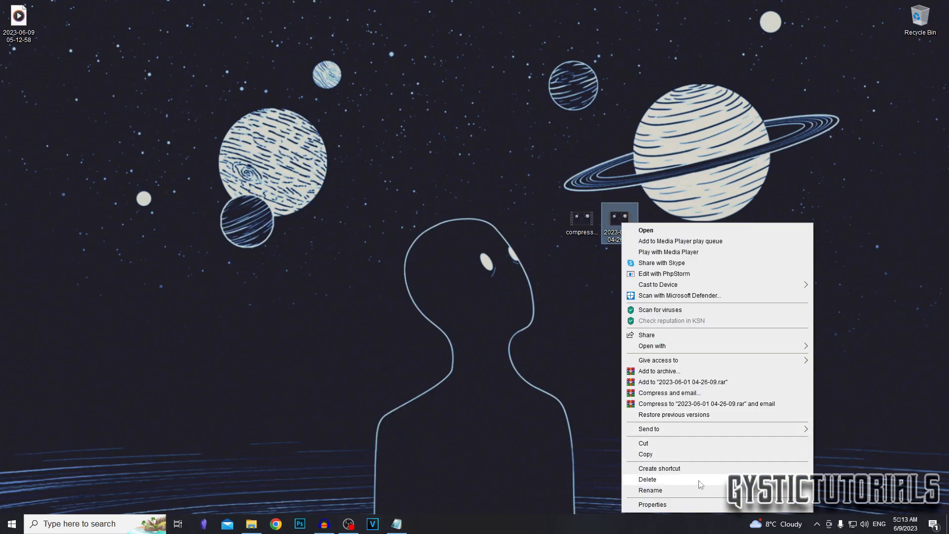
left_click(651, 504)
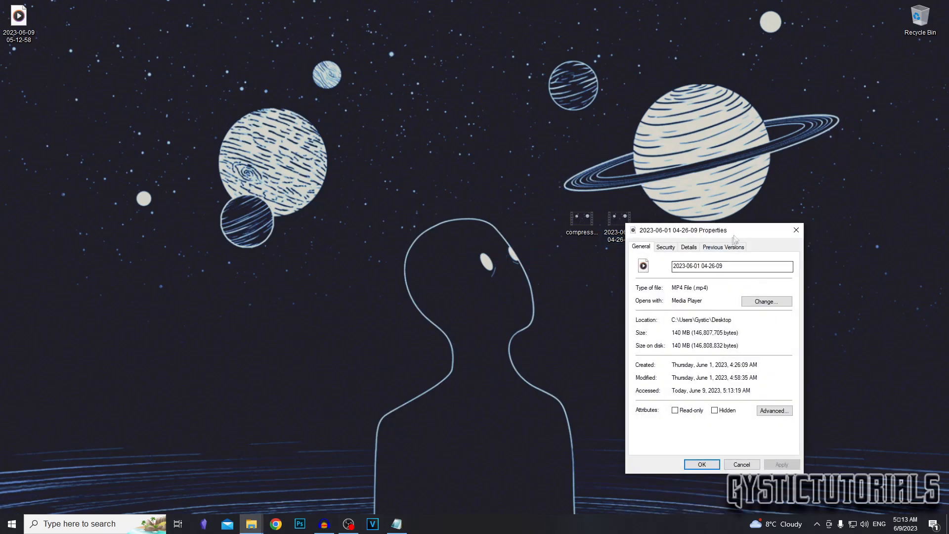
left_click_drag(678, 230, 679, 72)
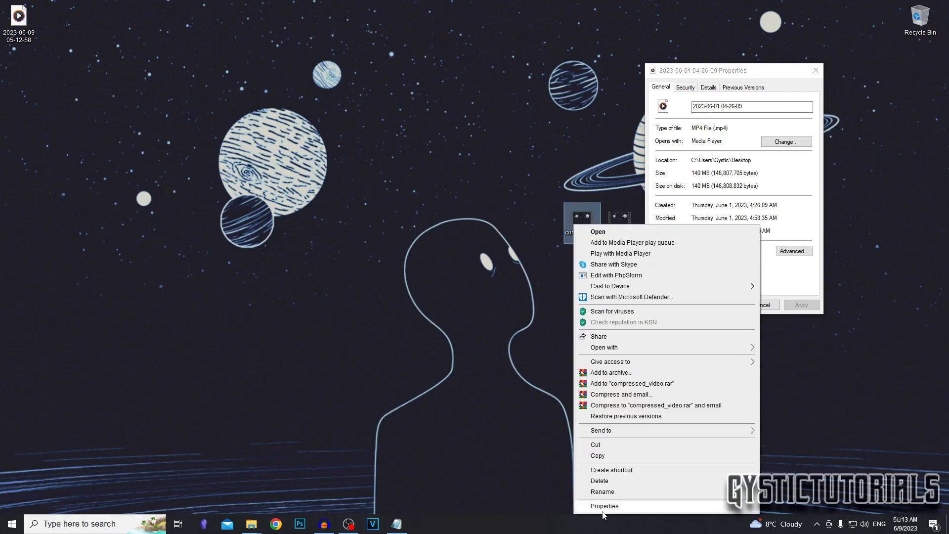
Show compressed_video's Properties beside it, highlighting its 59.4 MB size
left_click(605, 506)
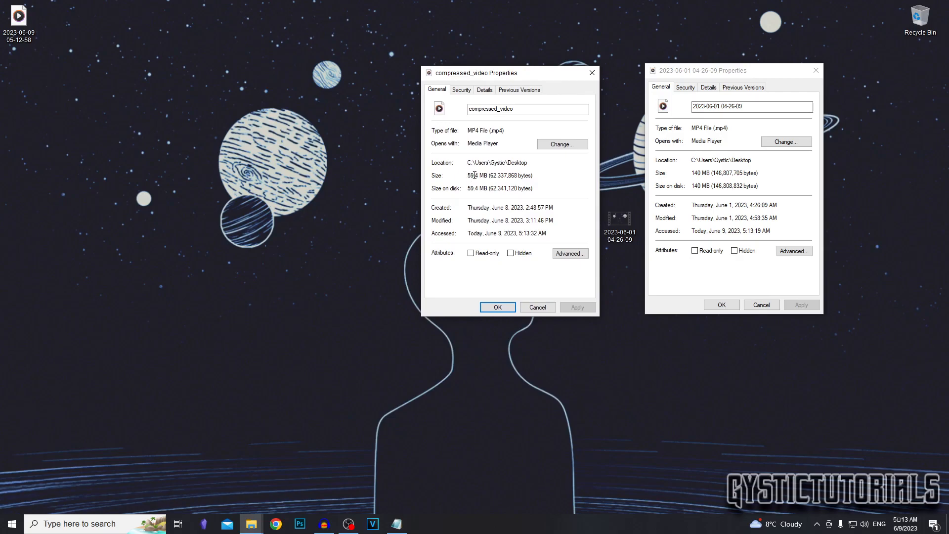
double_click(477, 176)
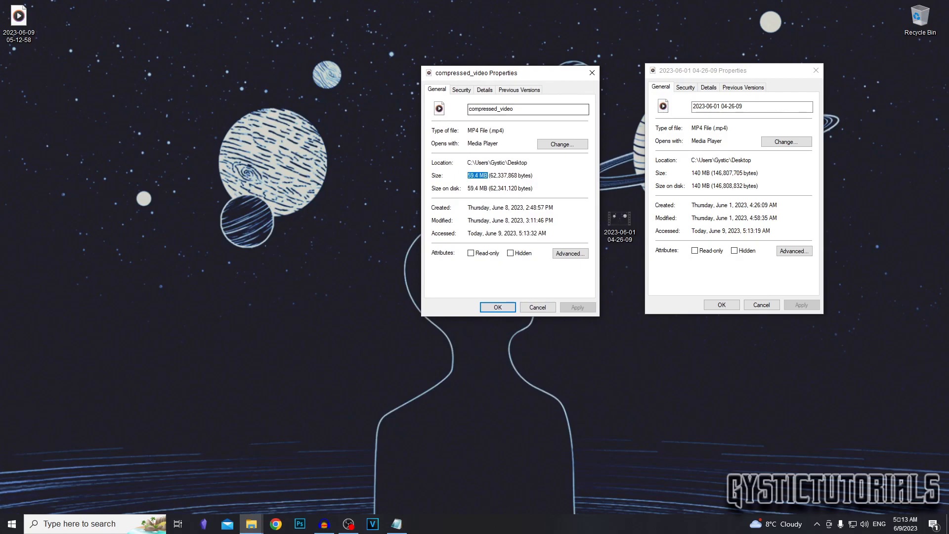